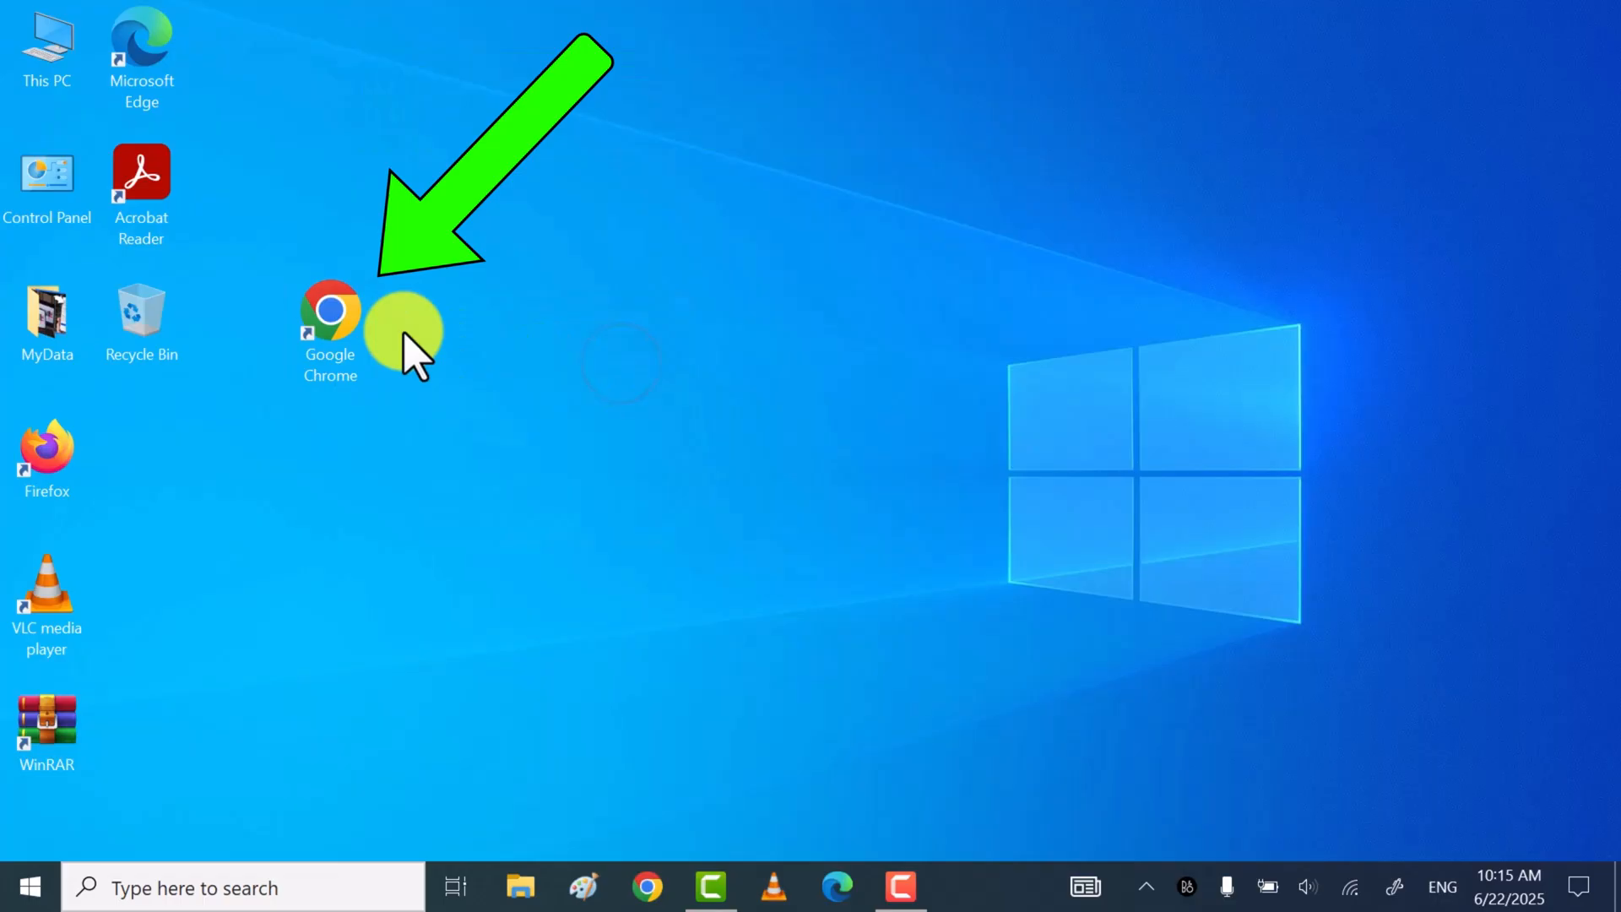
Bring up the Properties window of the Google Chrome desktop shortcut.
{"action": "right_click", "coordinate": [329, 311]}
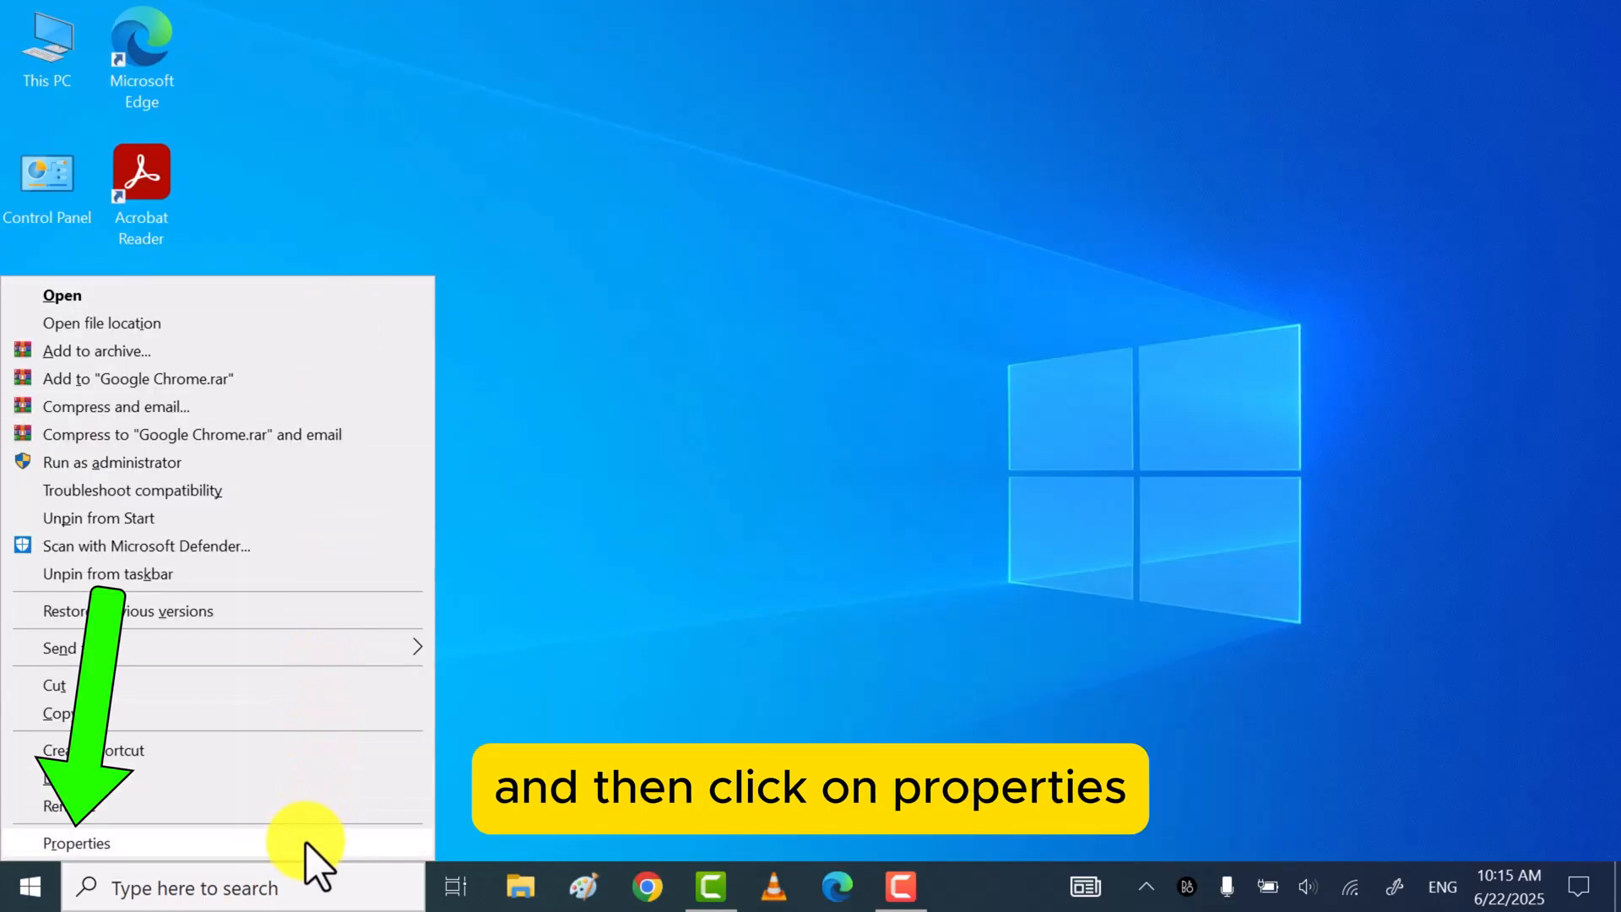
{"action": "left_click", "coordinate": [76, 843]}
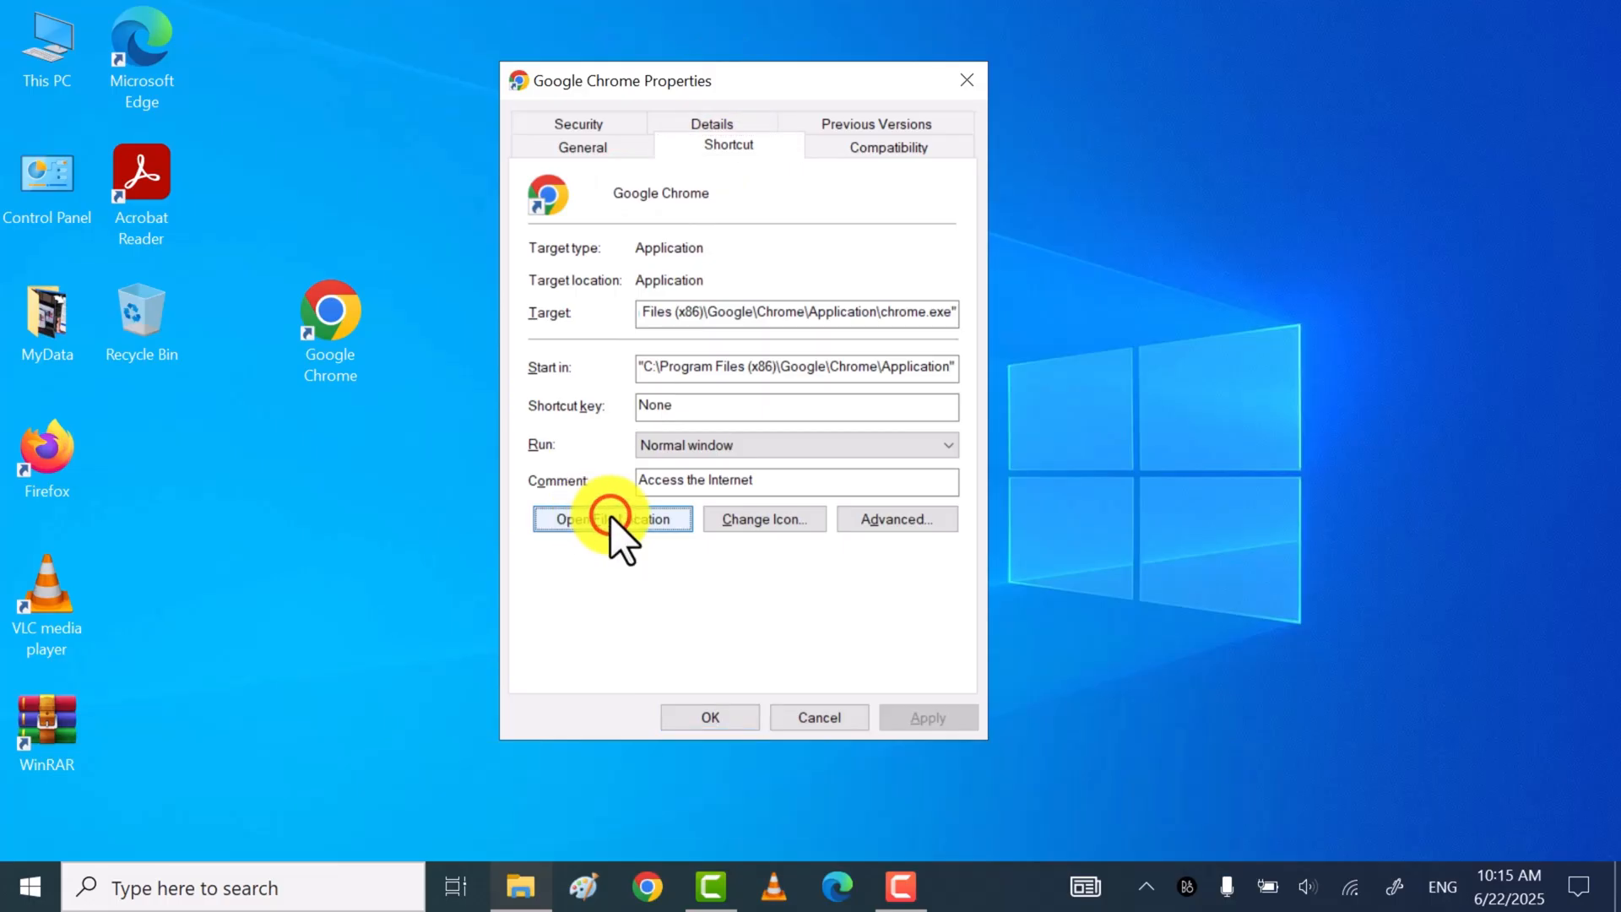
Go to Chrome's Application folder and rename chrome.exe to chromeold.
{"action": "left_click", "coordinate": [611, 519]}
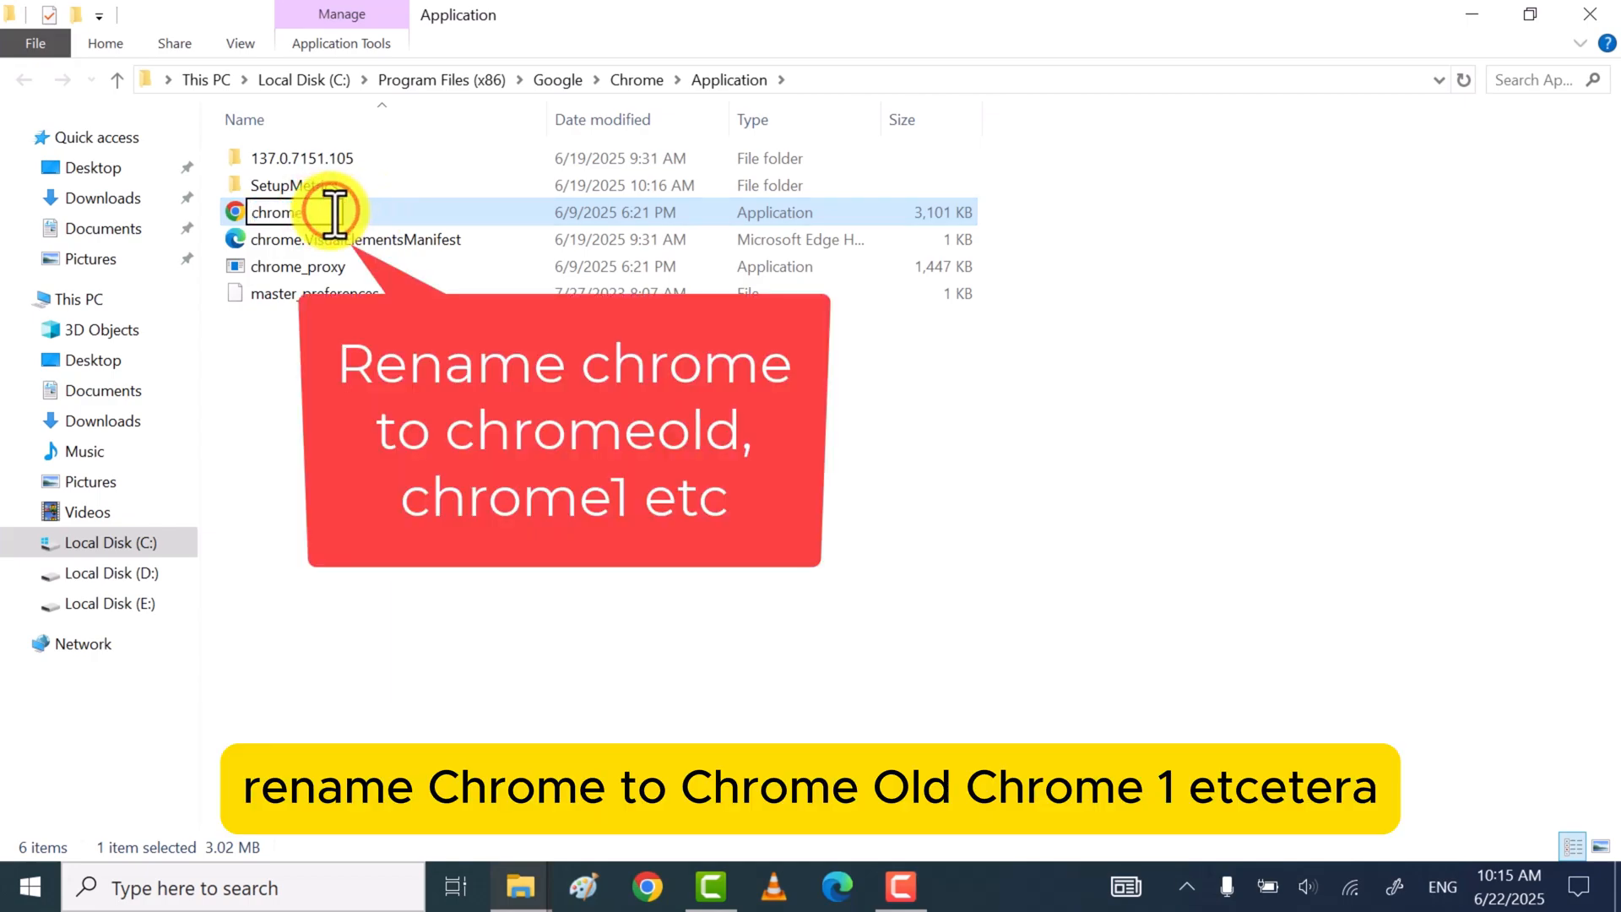
{"action": "type", "text": "old"}
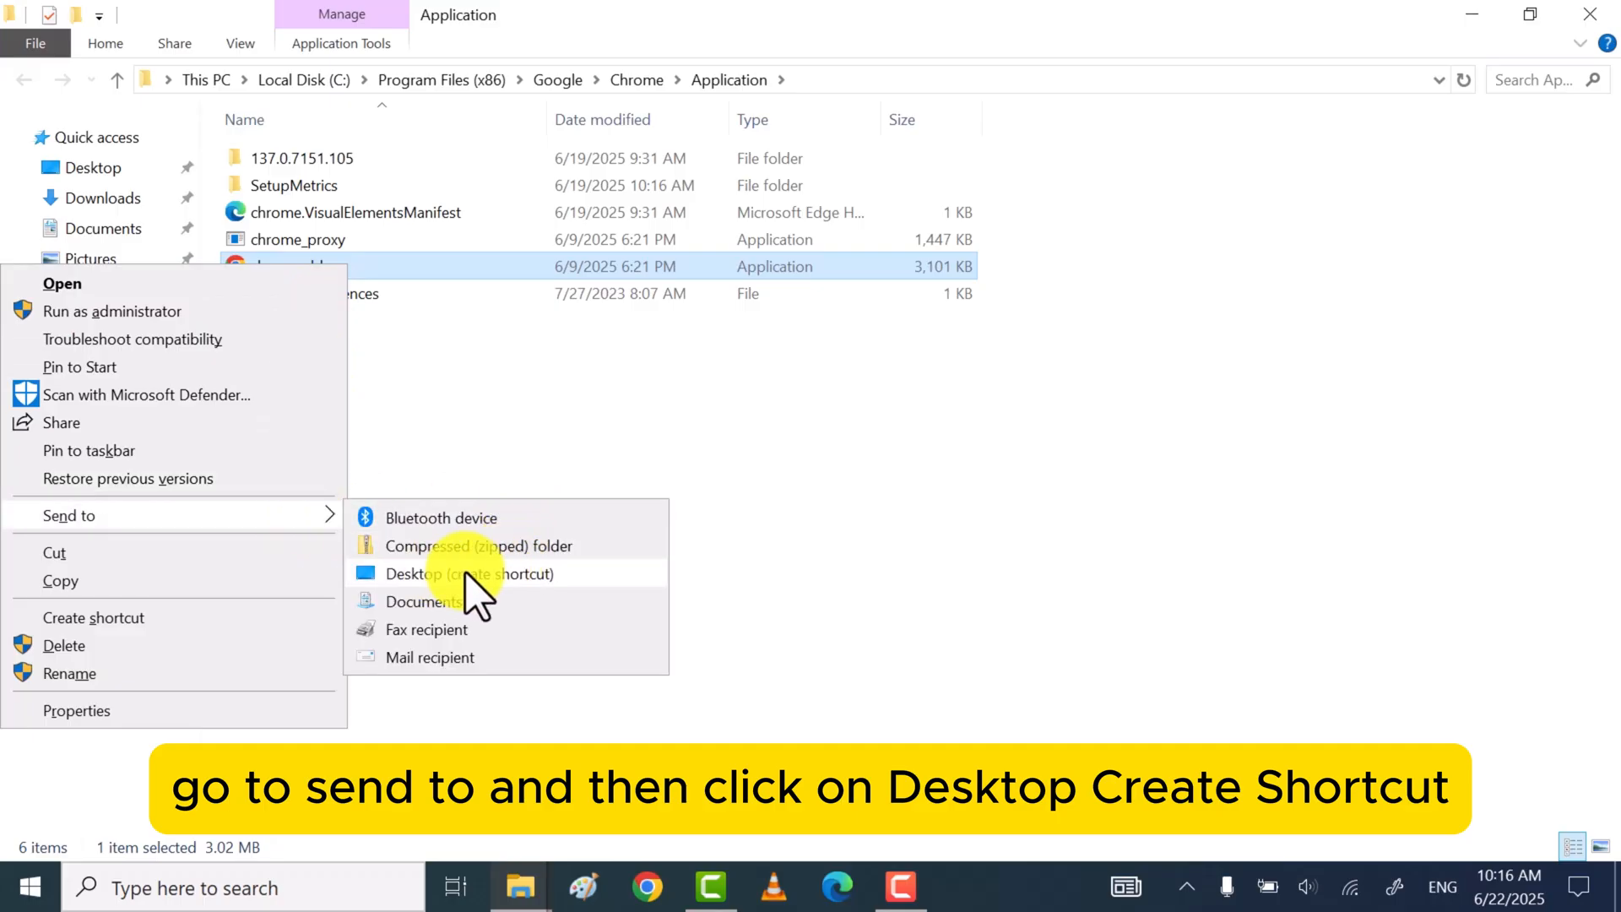
Send chromeold to the desktop as a new shortcut.
{"action": "left_click", "coordinate": [470, 574]}
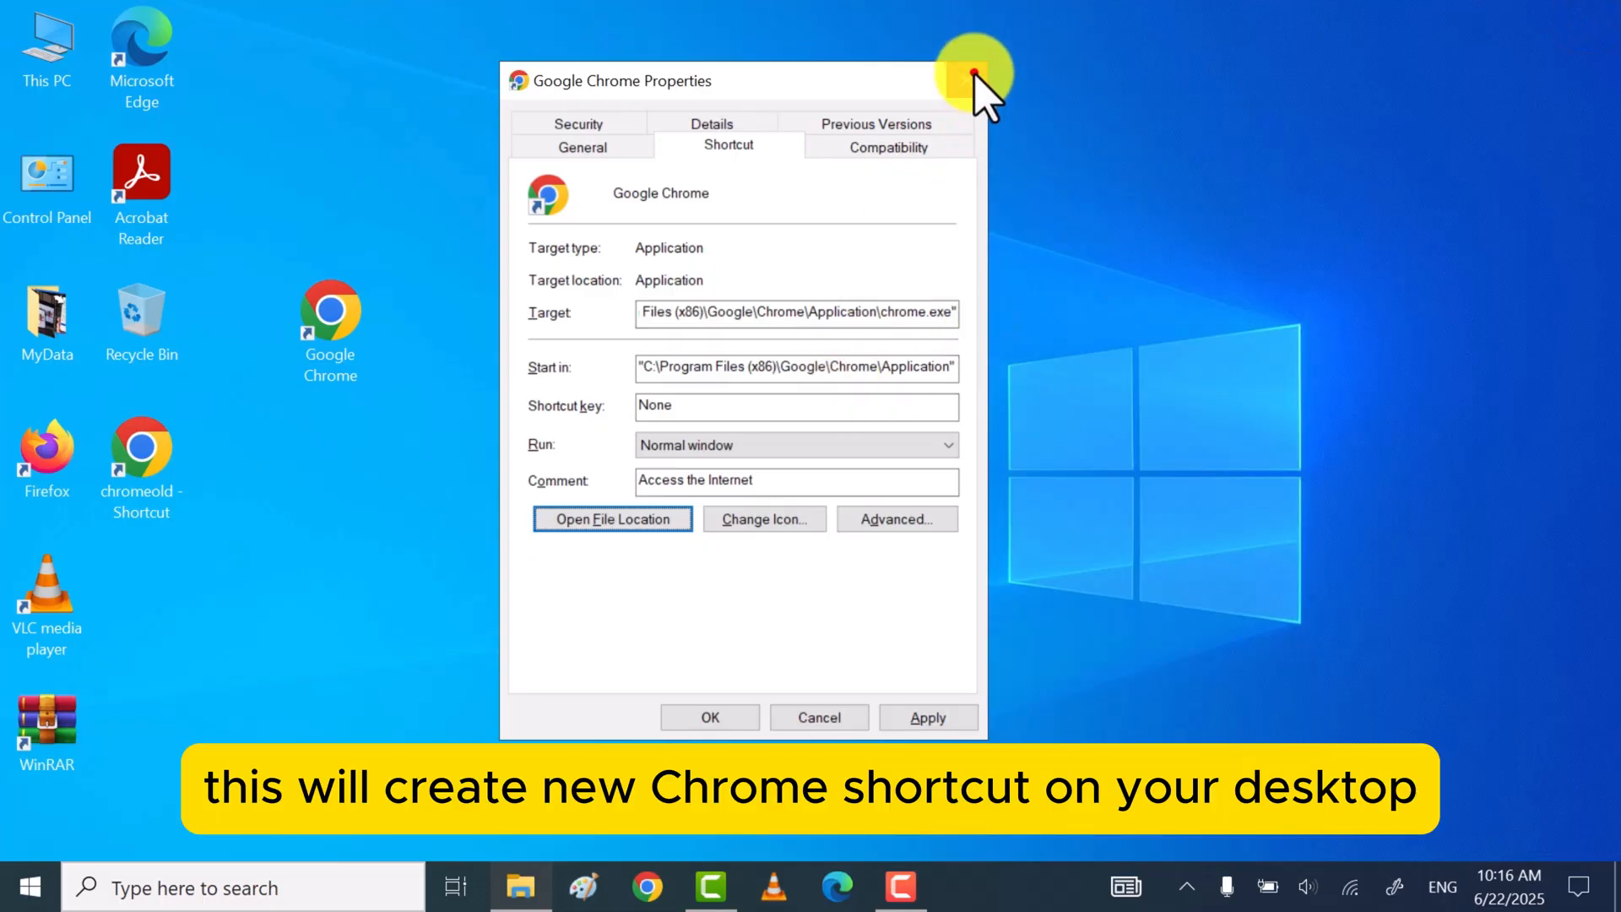
Delete the old Google Chrome shortcut and drag chromeold - Shortcut into its spot.
{"action": "left_click", "coordinate": [973, 75]}
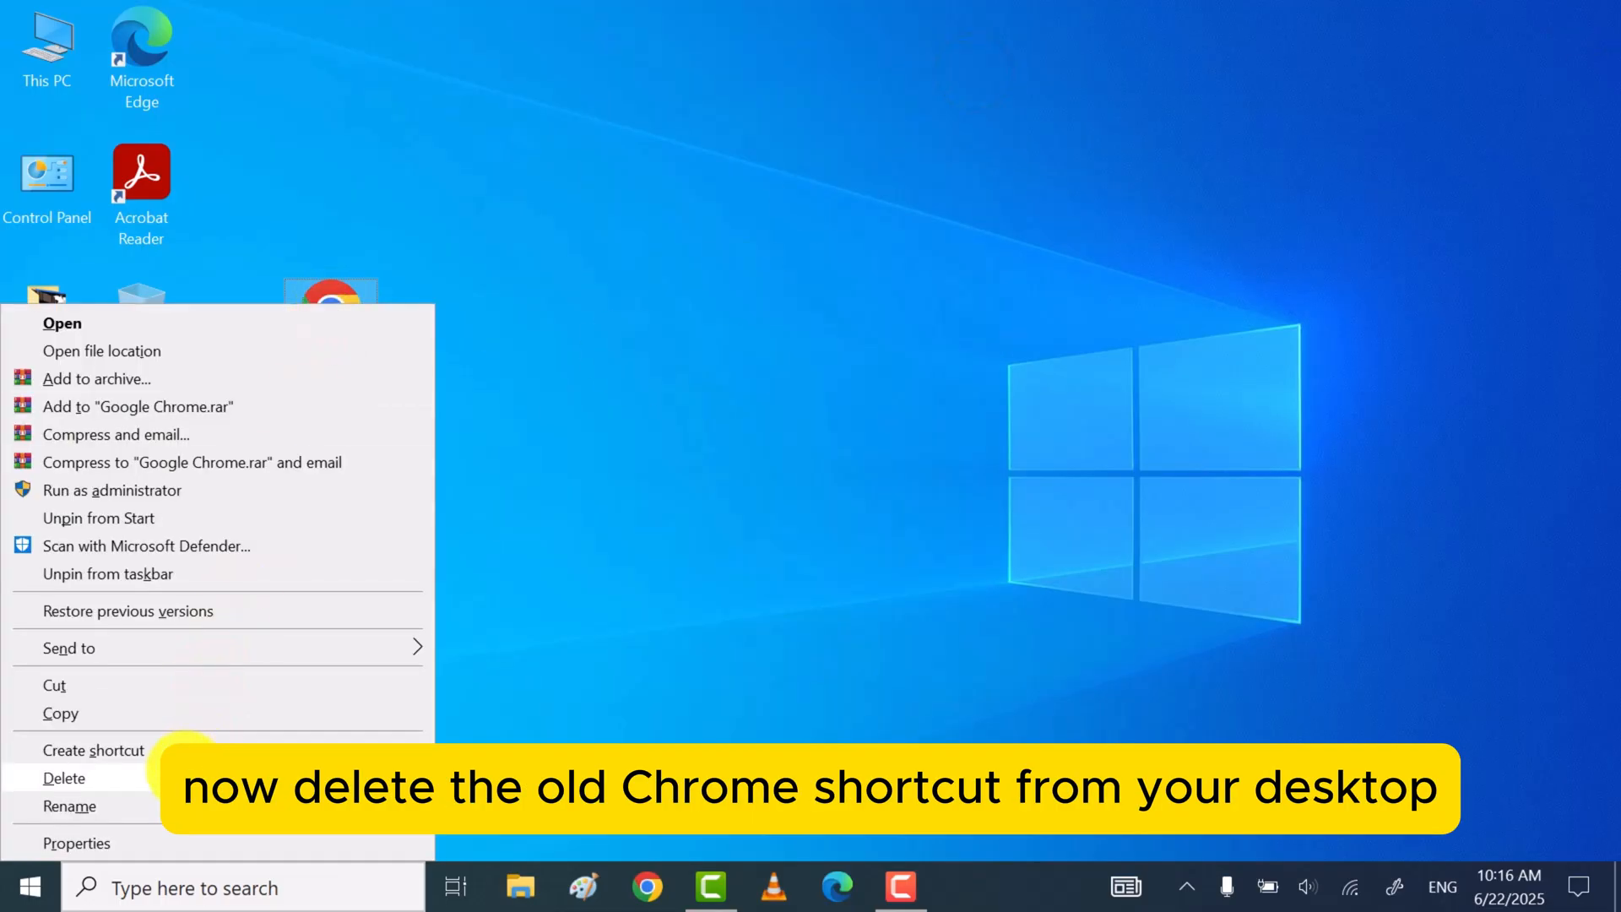
{"action": "left_click", "coordinate": [64, 777]}
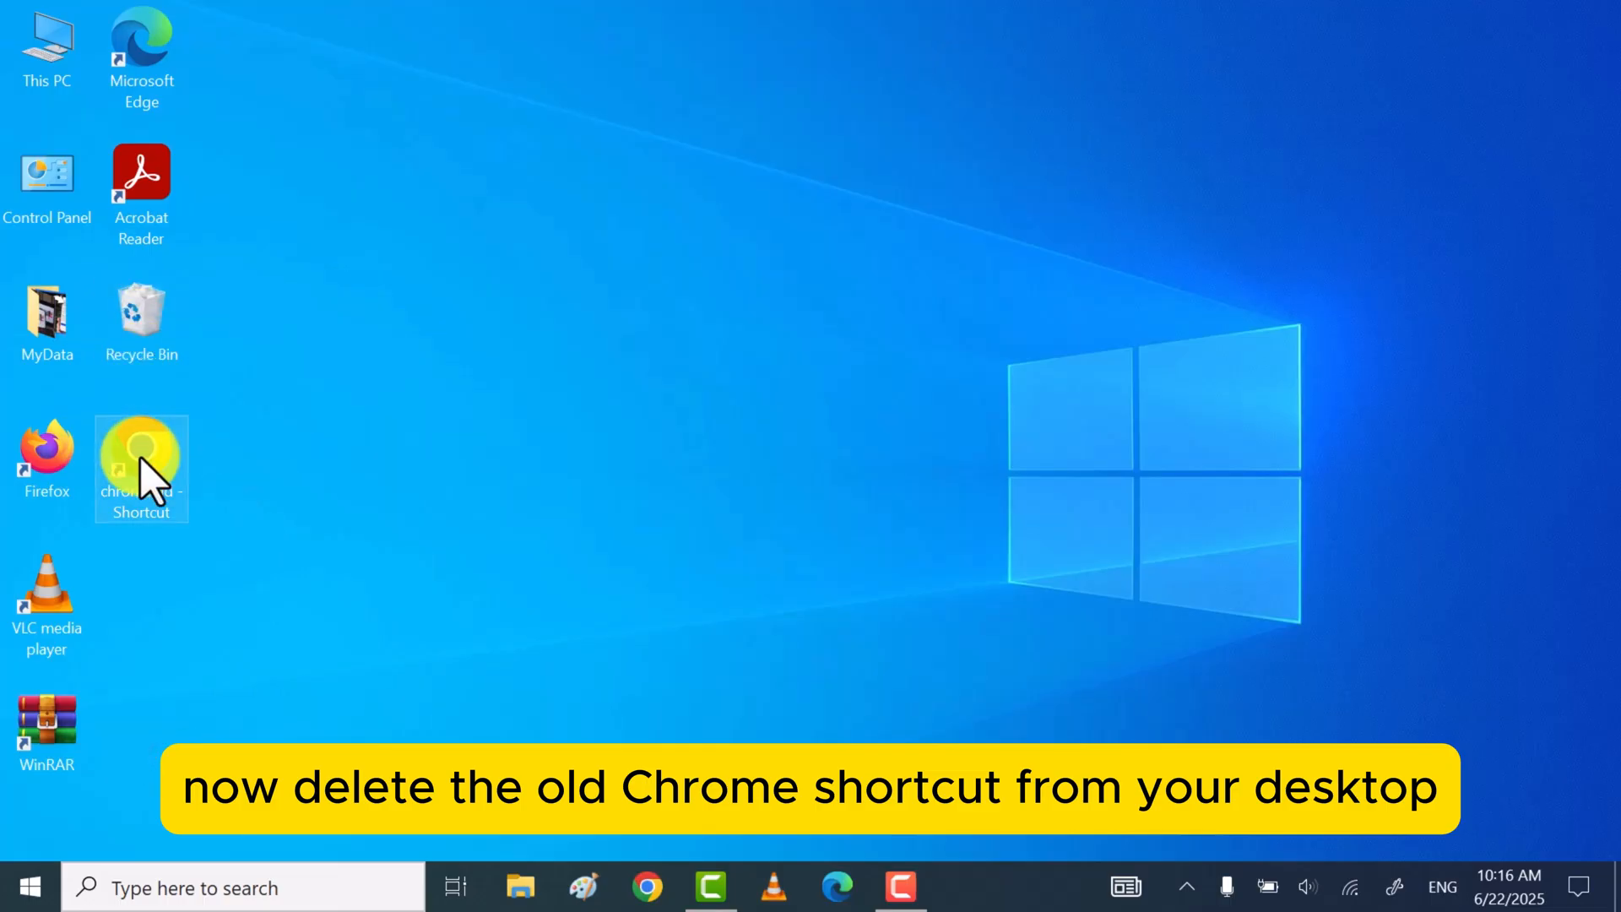
{"action": "left_click_drag", "start_coordinate": [140, 471], "coordinate": [331, 331]}
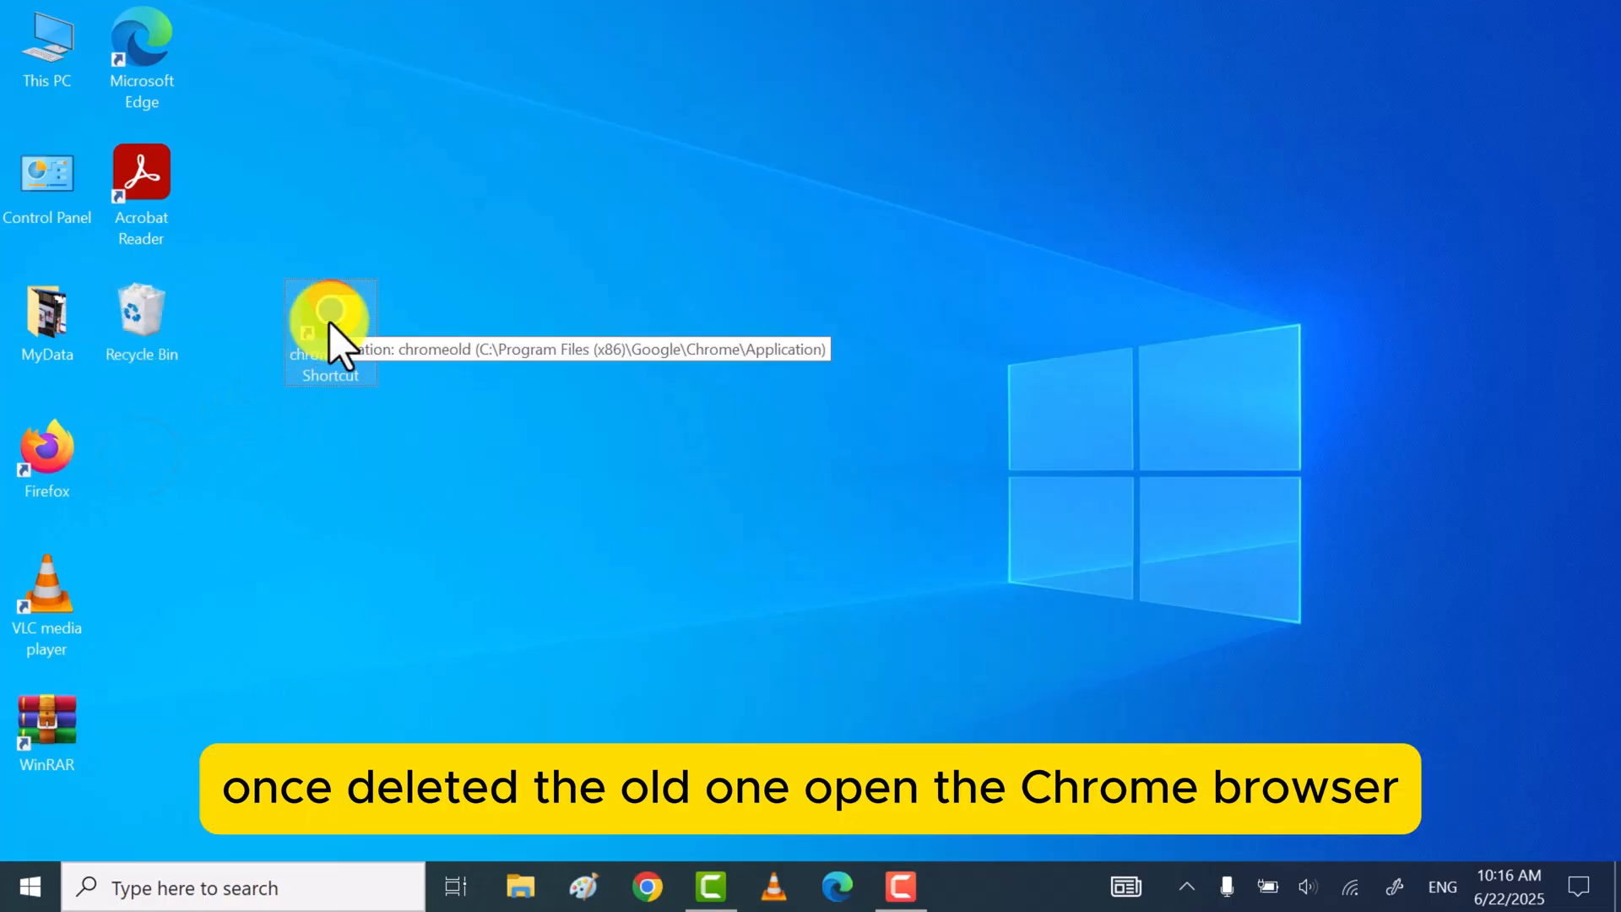
{"action": "double_click", "coordinate": [329, 317]}
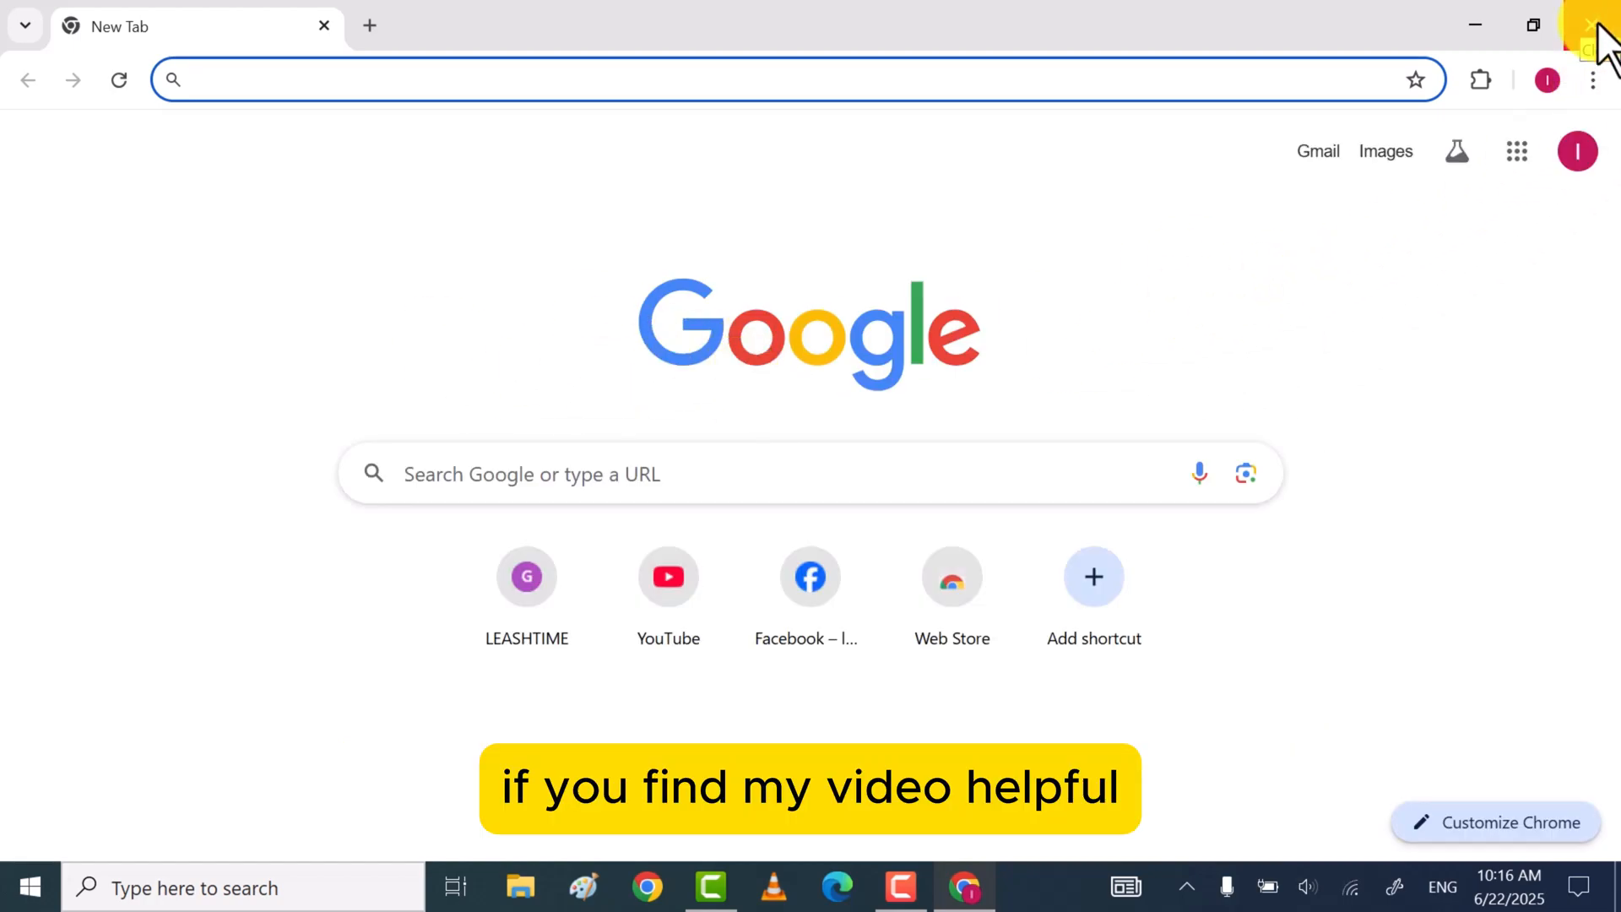
{"action": "left_click", "coordinate": [1593, 24]}
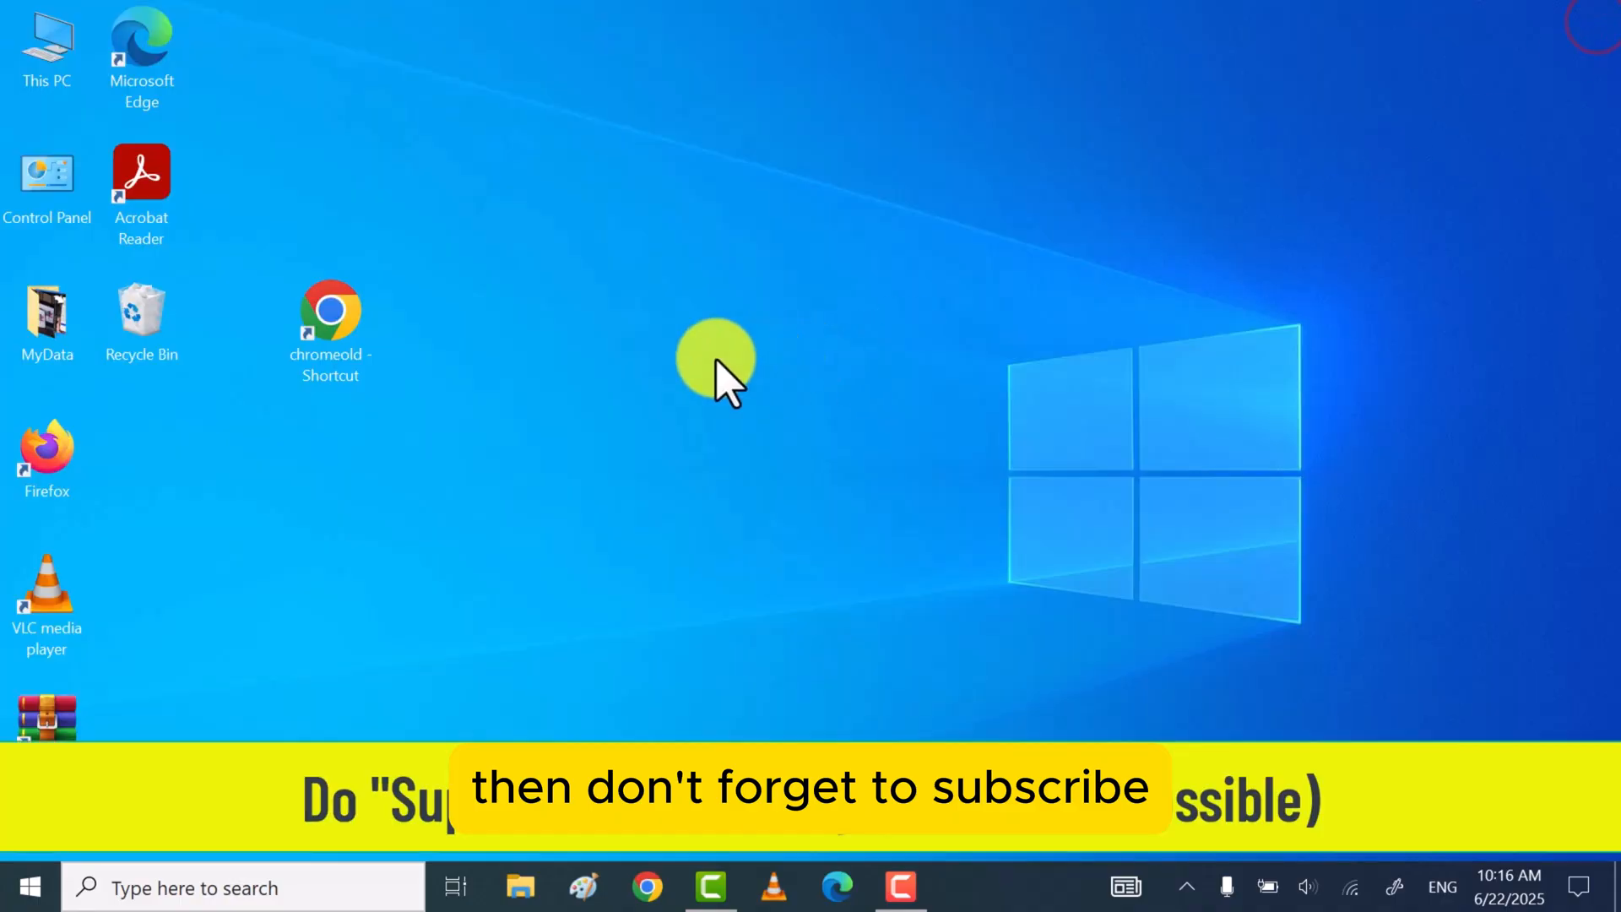